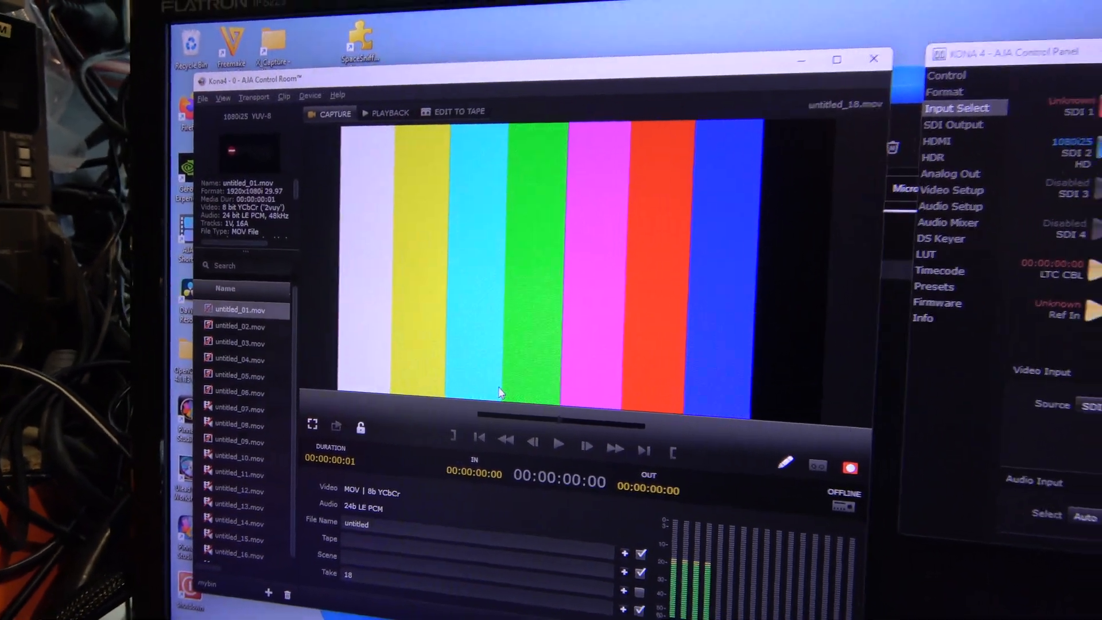
Start recording the SDI 2 color-bar feed to the new clip untitled_18.mov.
{"action": "left_click", "coordinate": [850, 468]}
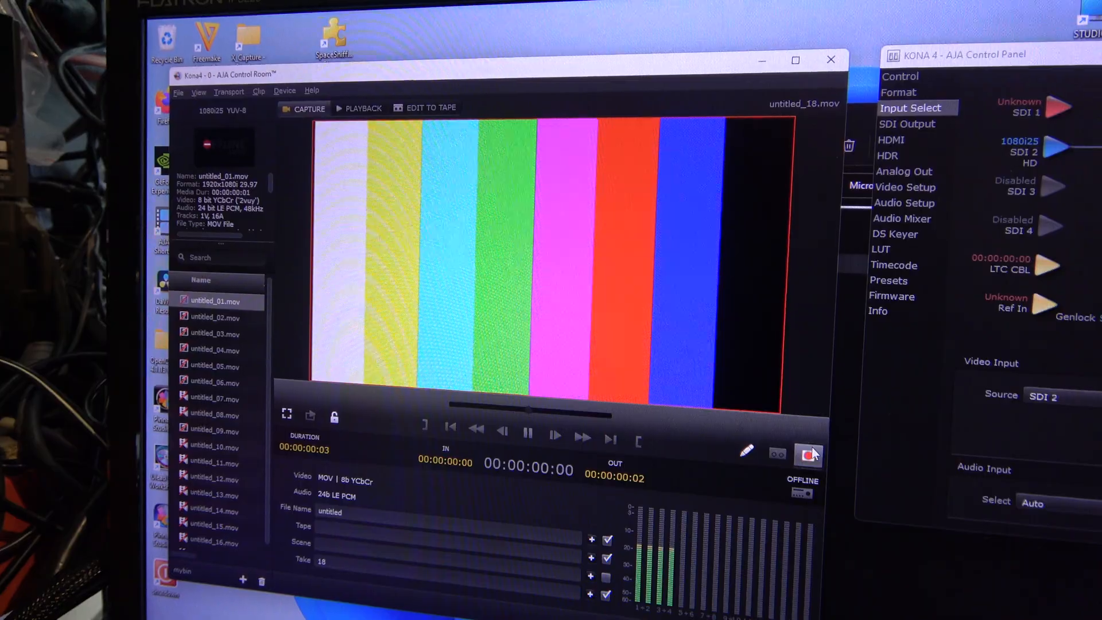
{"action": "left_click", "coordinate": [810, 452]}
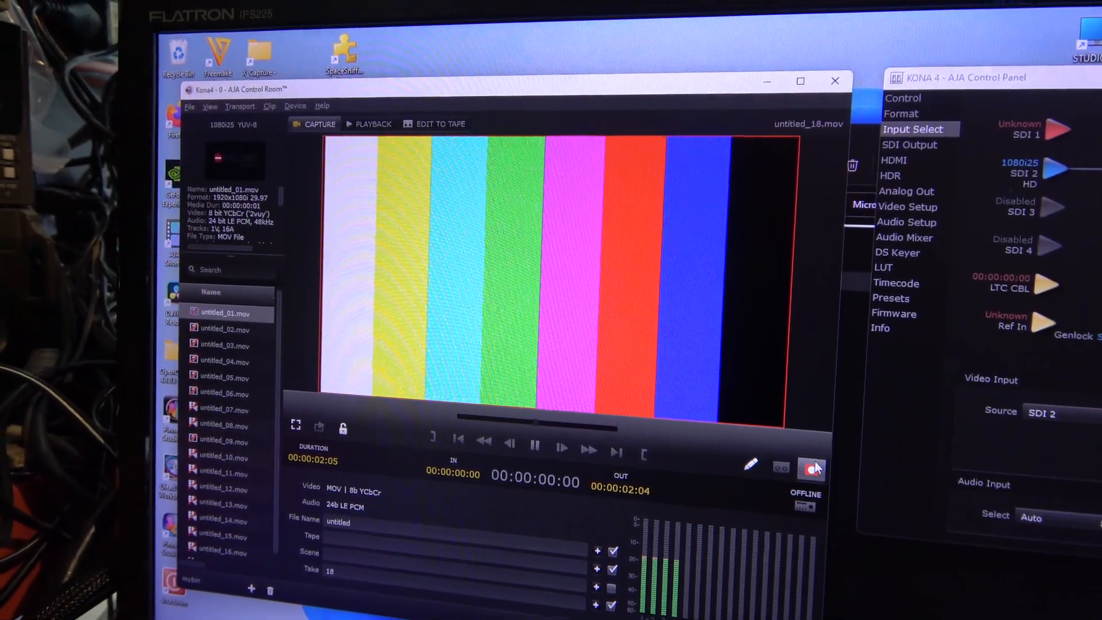